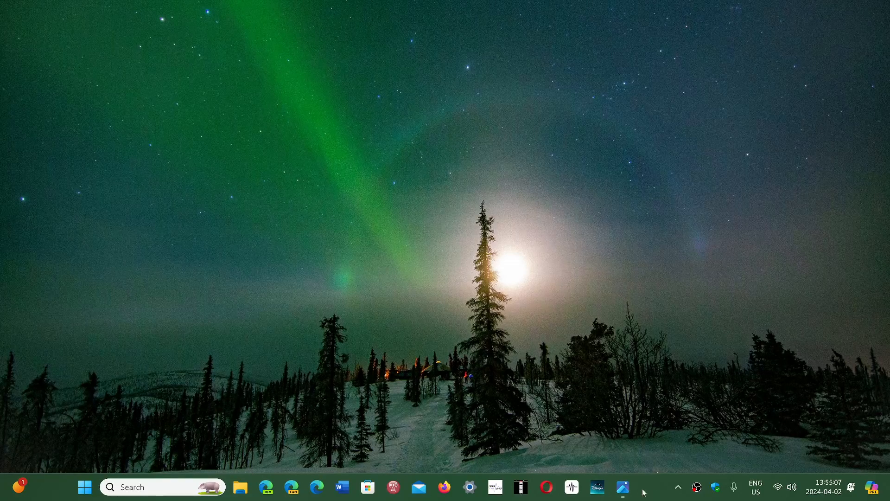
mouse_move(623, 487)
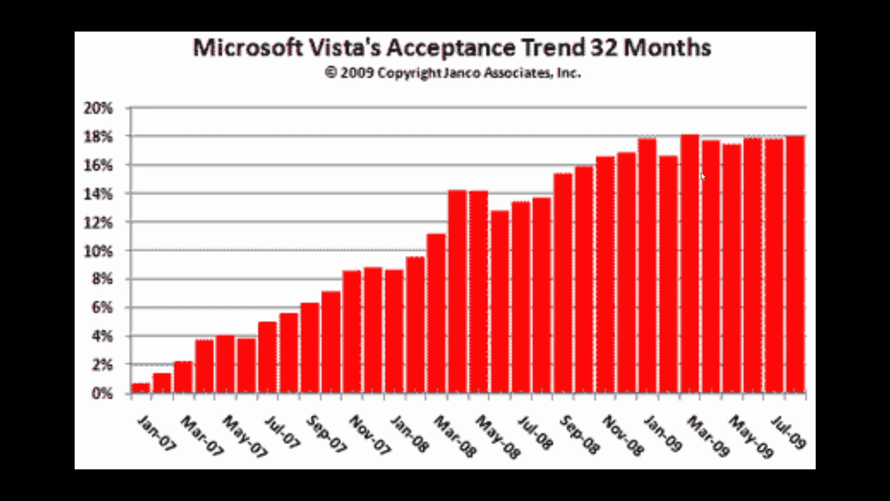
mouse_move(796, 142)
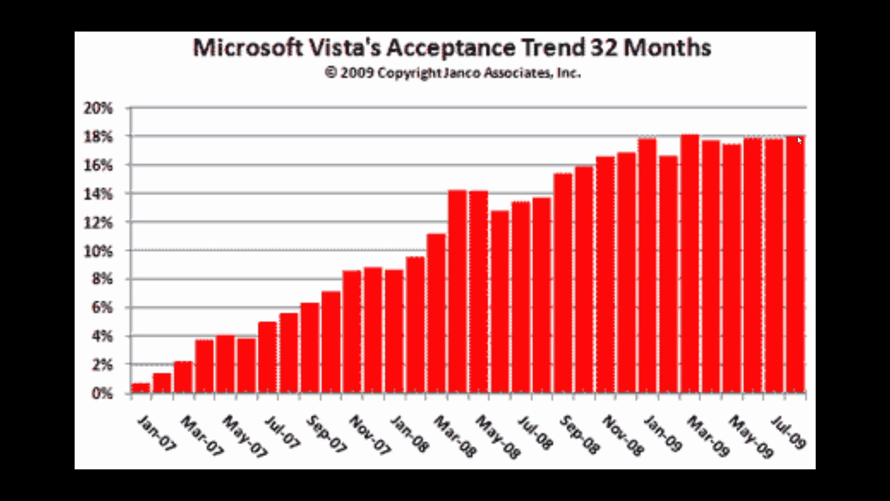
mouse_move(175, 391)
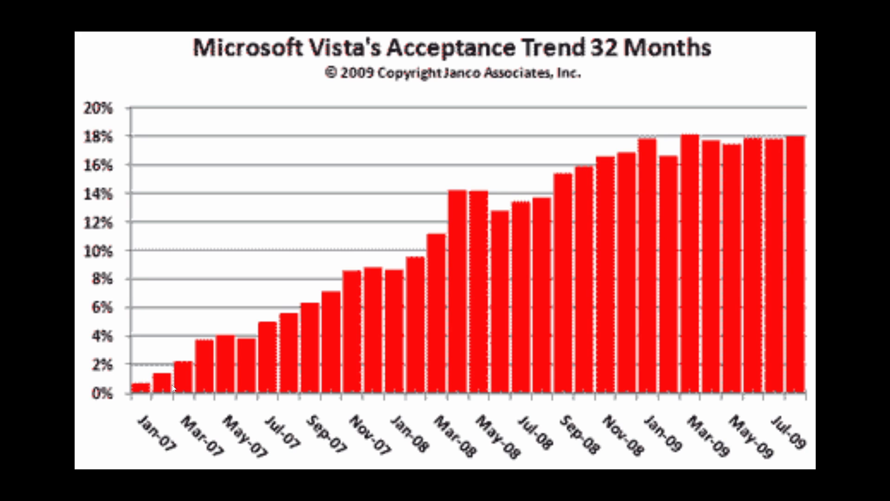
mouse_move(796, 402)
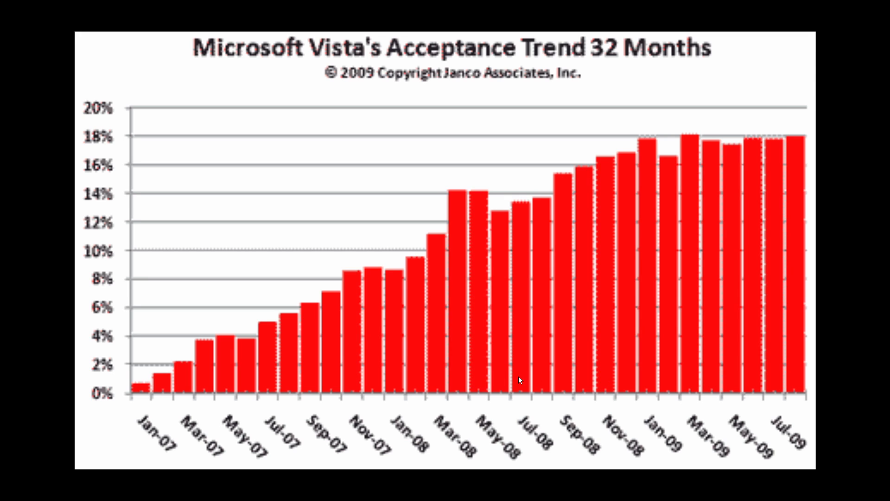
mouse_move(160, 420)
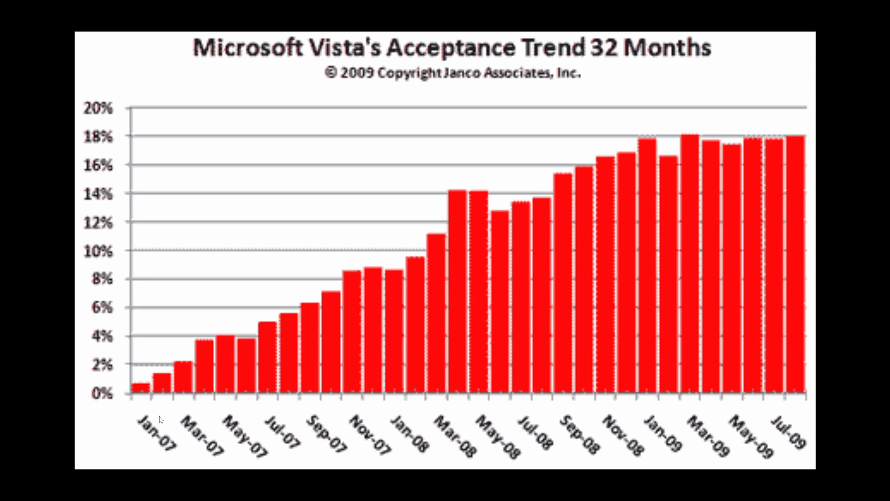
mouse_move(651, 444)
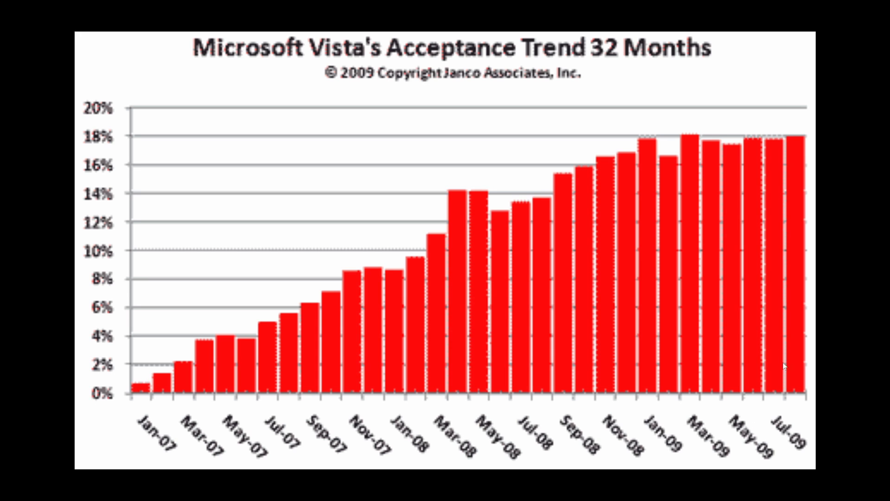
mouse_move(664, 188)
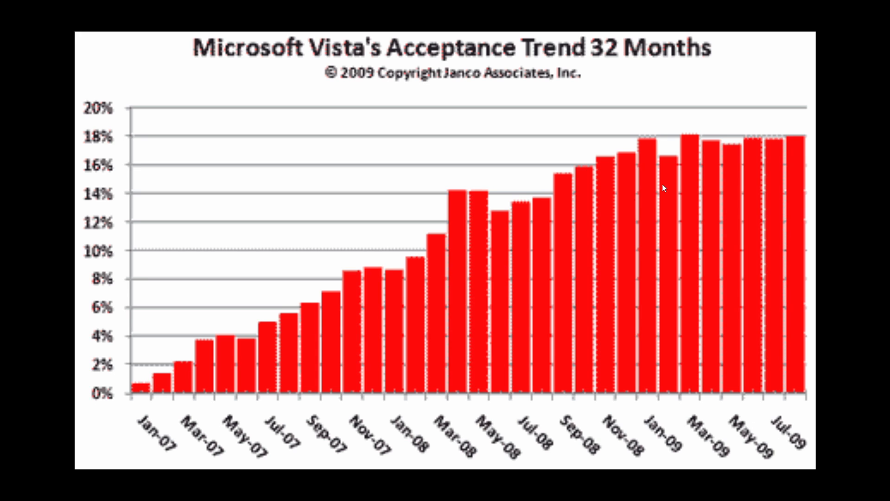
mouse_move(795, 145)
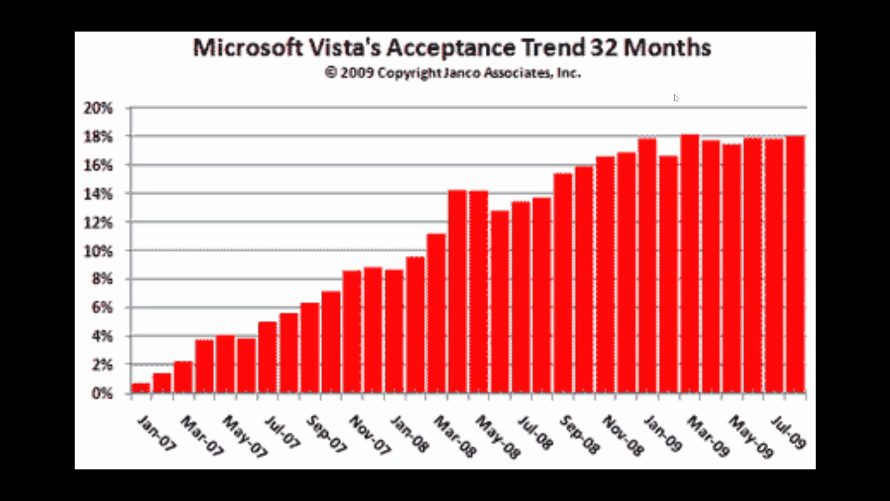
mouse_move(798, 144)
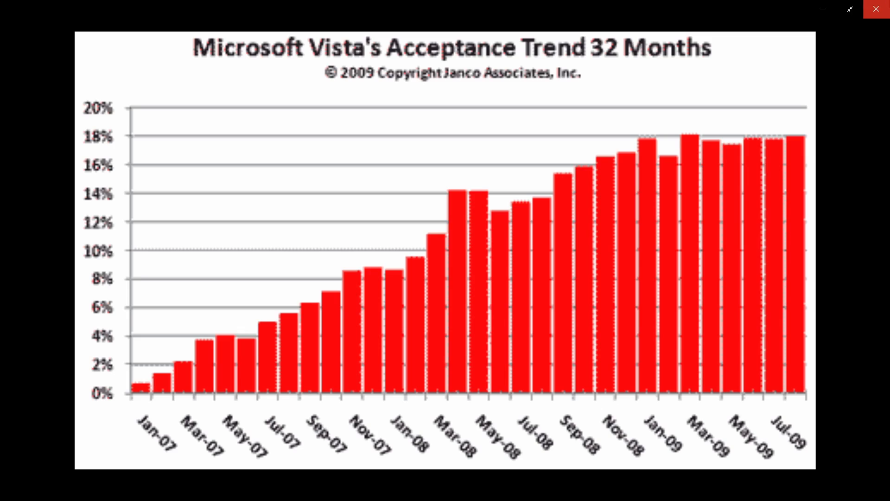
Close the Vista acceptance chart and switch Photos to the OS_share_trend image
left_click(877, 8)
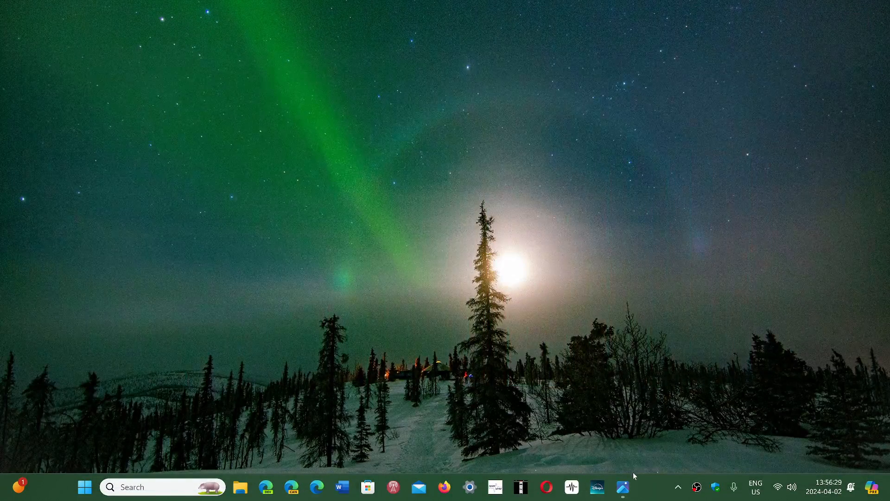
mouse_move(623, 485)
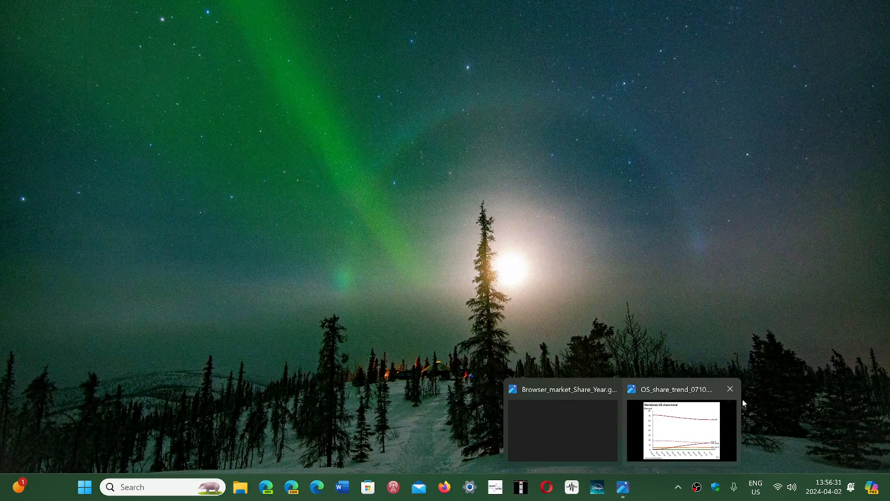
left_click(682, 430)
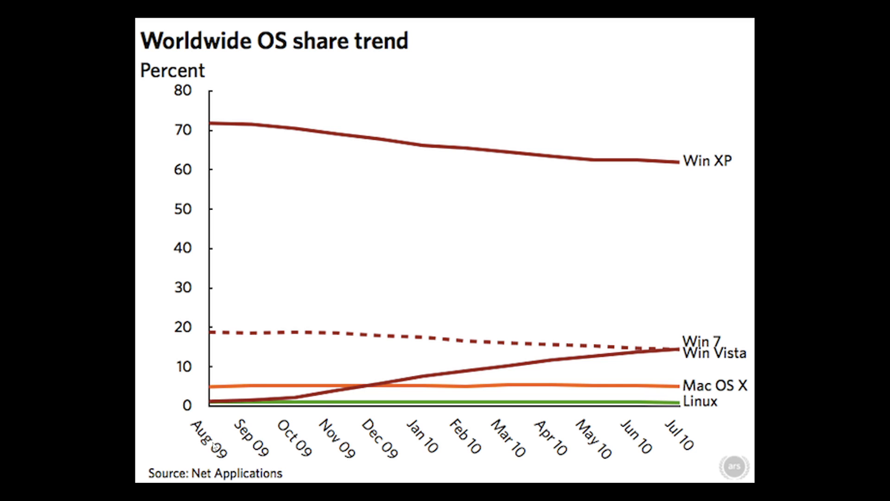
mouse_move(225, 374)
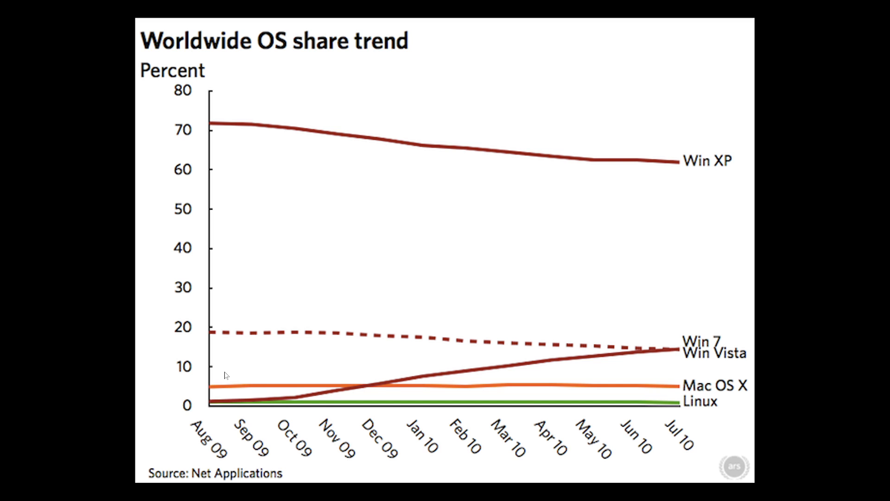
mouse_move(694, 446)
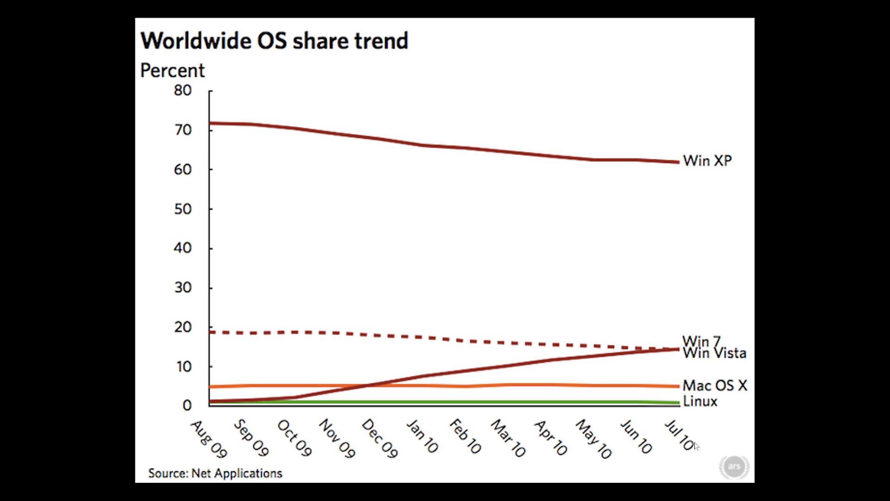
mouse_move(212, 417)
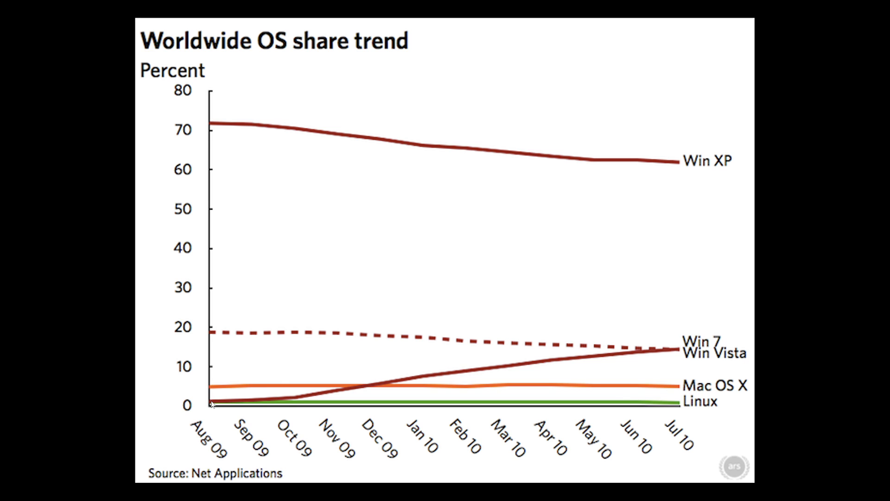
mouse_move(353, 389)
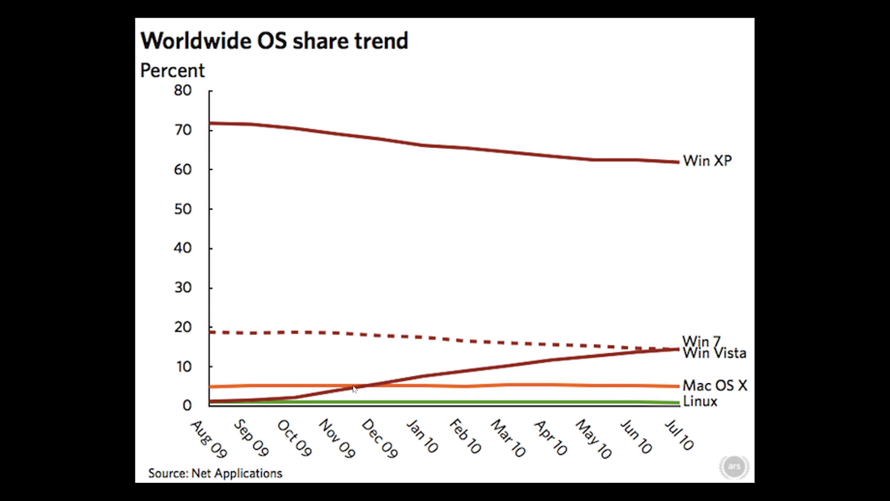
mouse_move(538, 364)
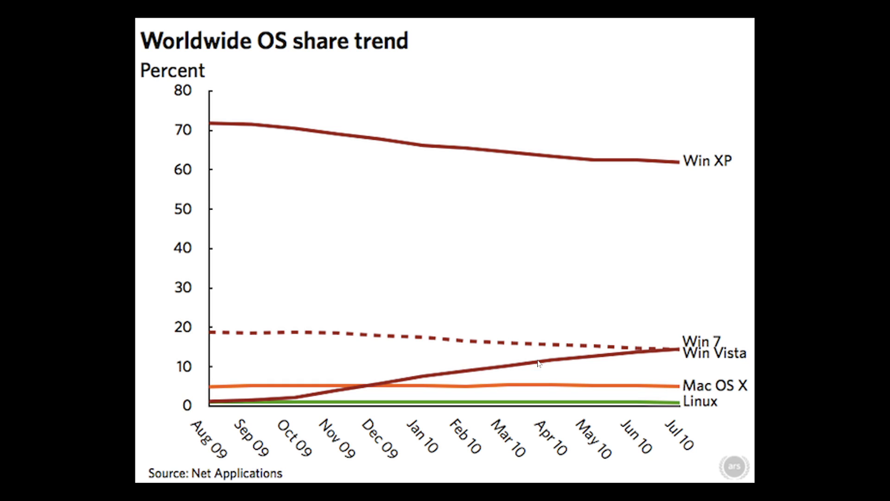
mouse_move(644, 348)
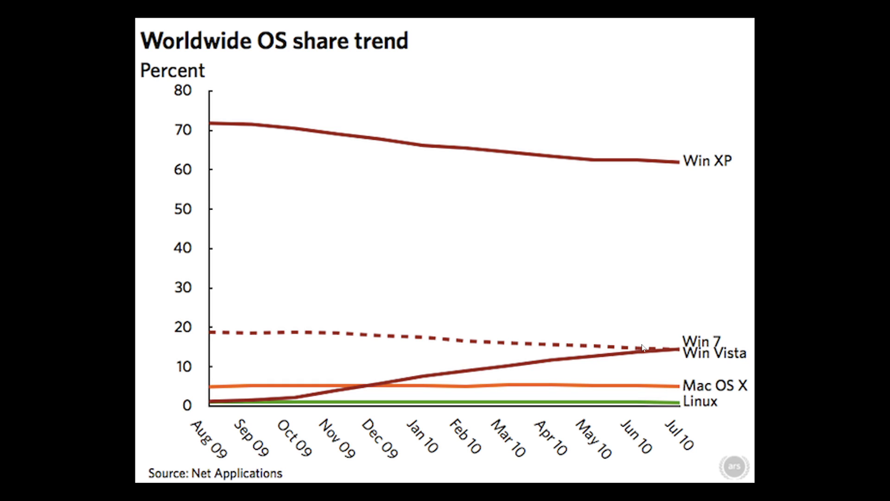
mouse_move(645, 359)
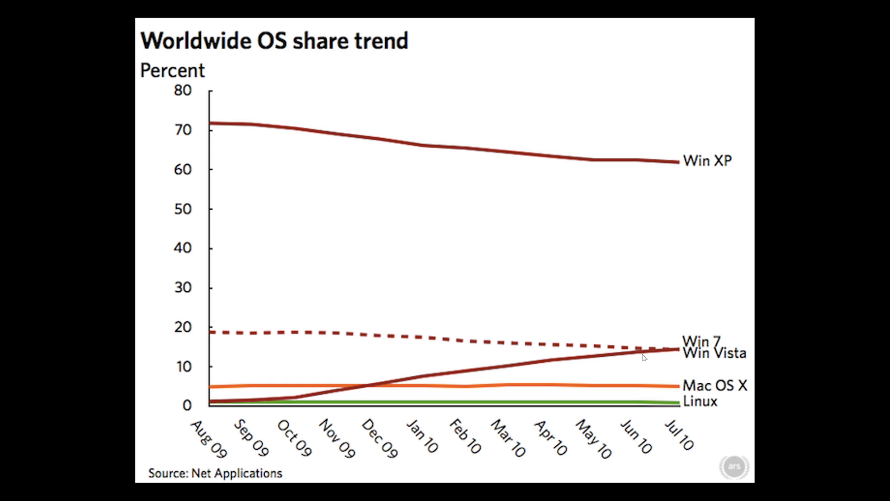
mouse_move(684, 355)
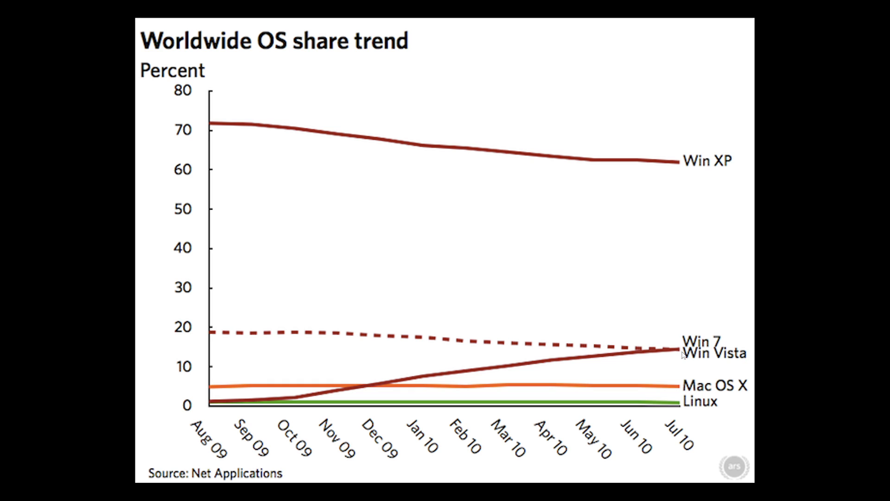
mouse_move(221, 340)
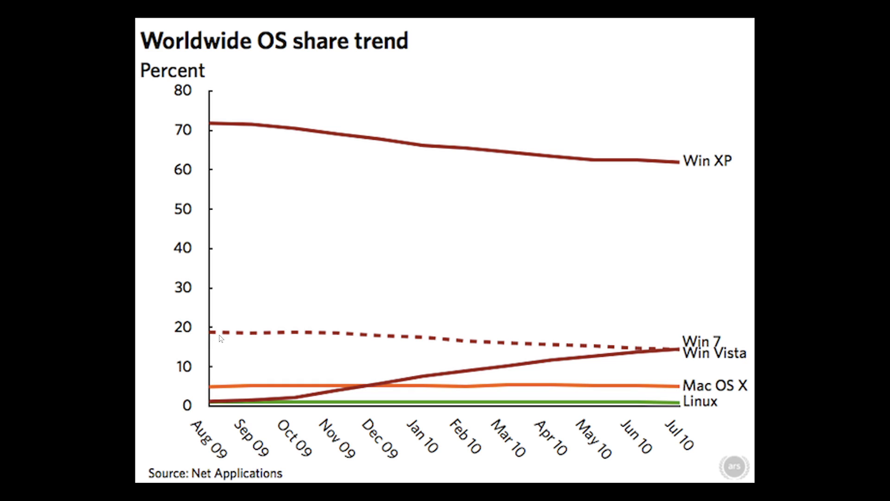
mouse_move(553, 358)
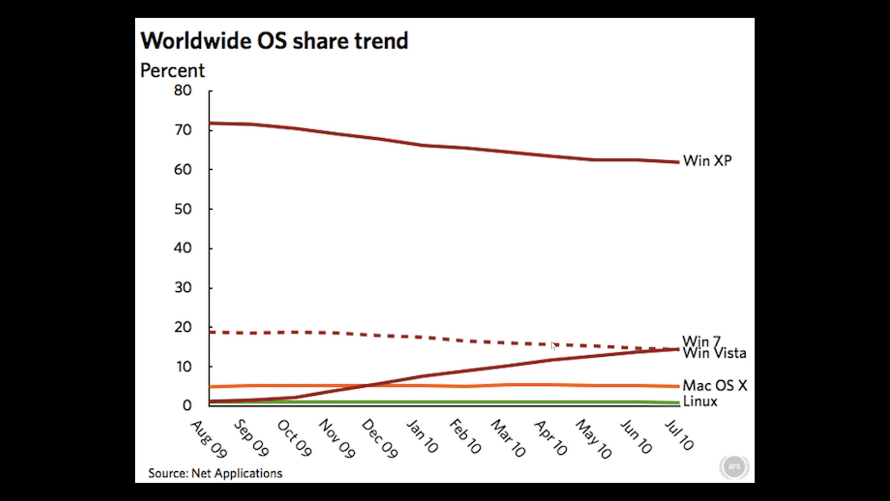
mouse_move(545, 367)
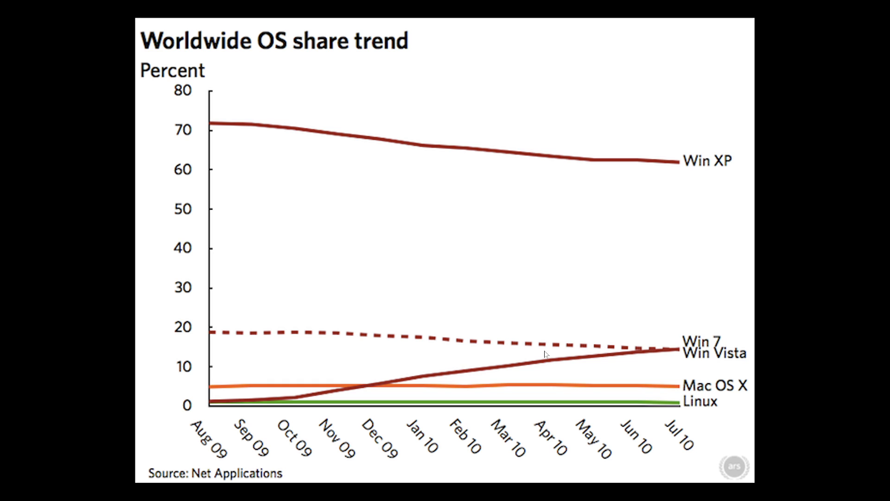
mouse_move(648, 352)
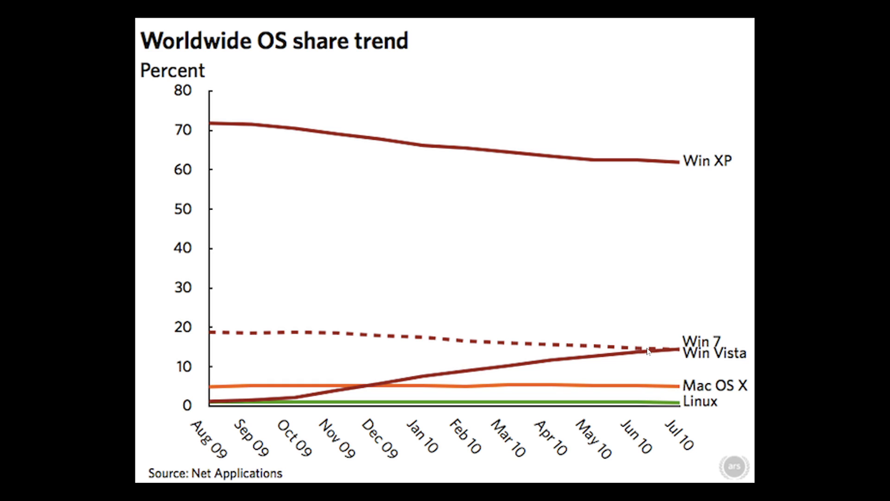
mouse_move(691, 353)
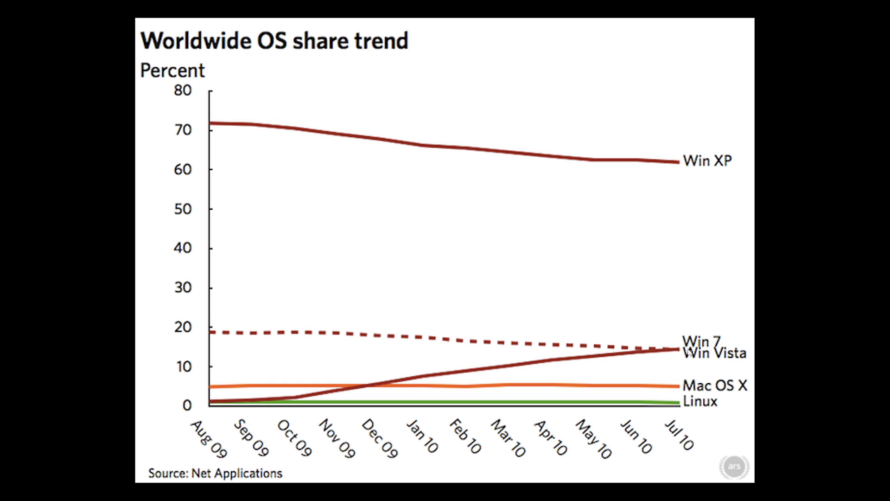
mouse_move(254, 116)
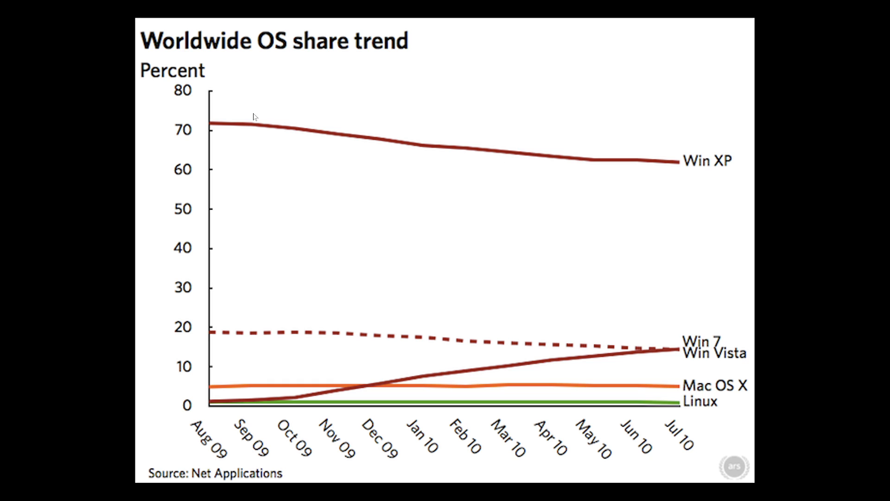
mouse_move(430, 443)
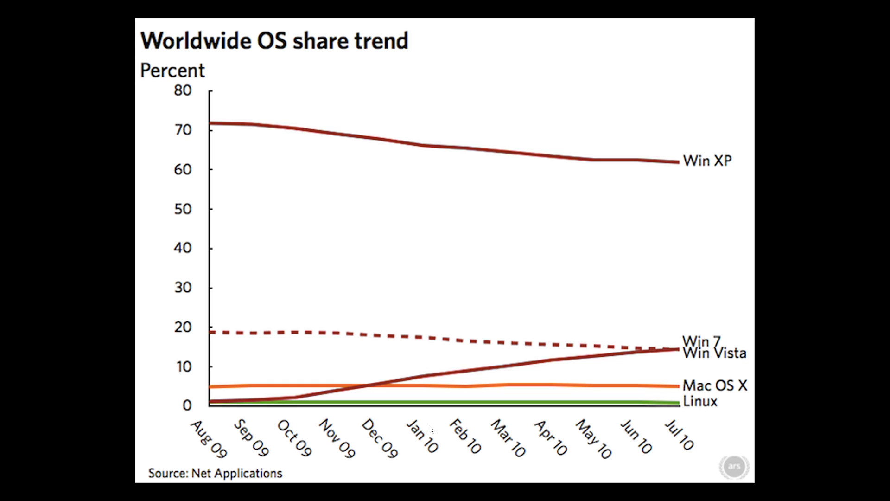
mouse_move(537, 312)
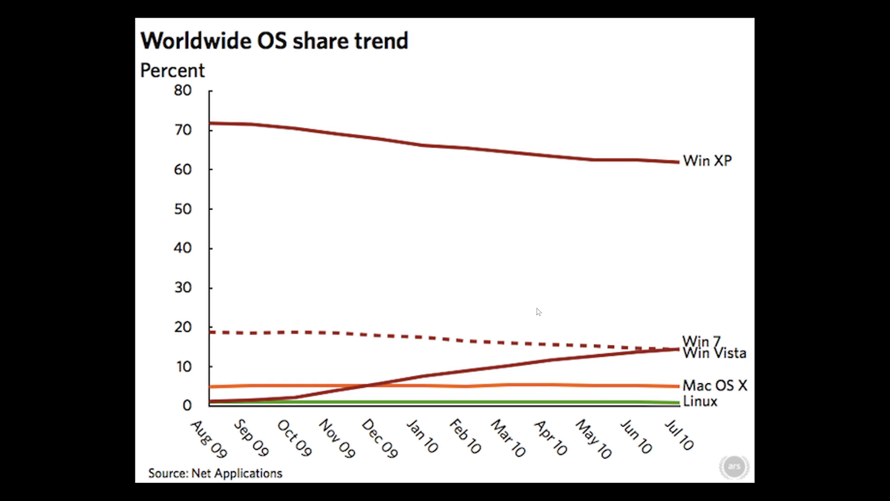
mouse_move(212, 129)
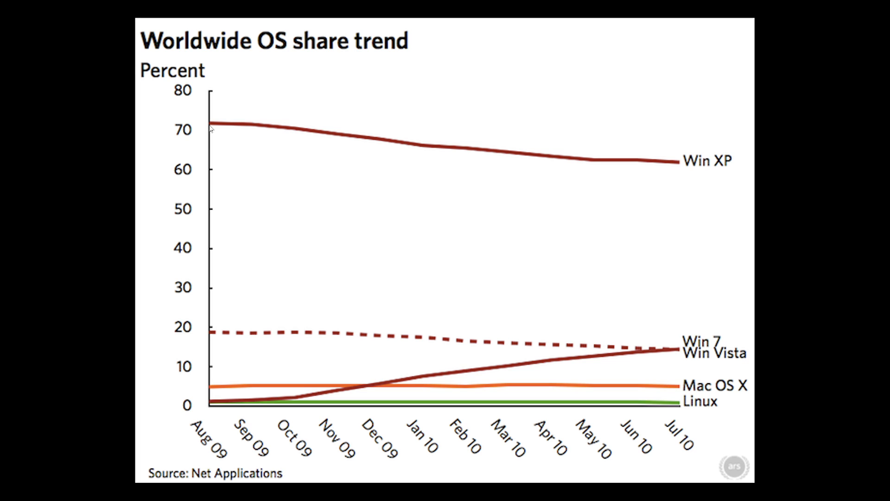
mouse_move(253, 135)
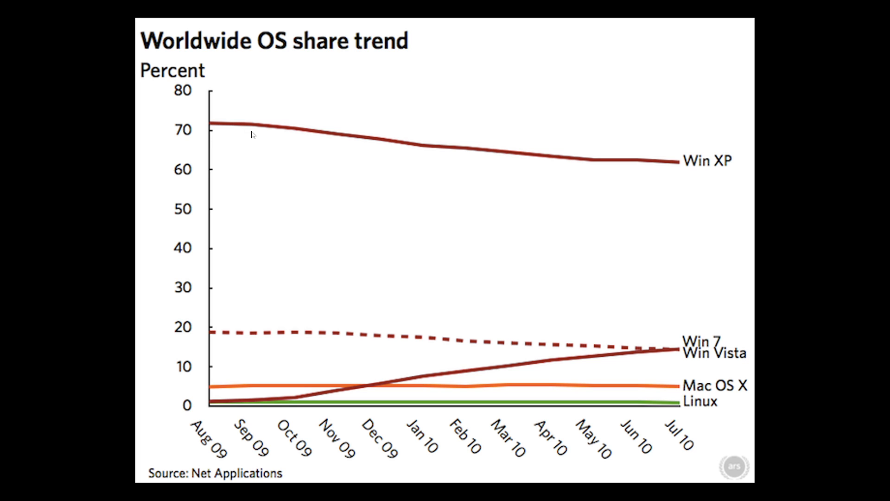
mouse_move(677, 163)
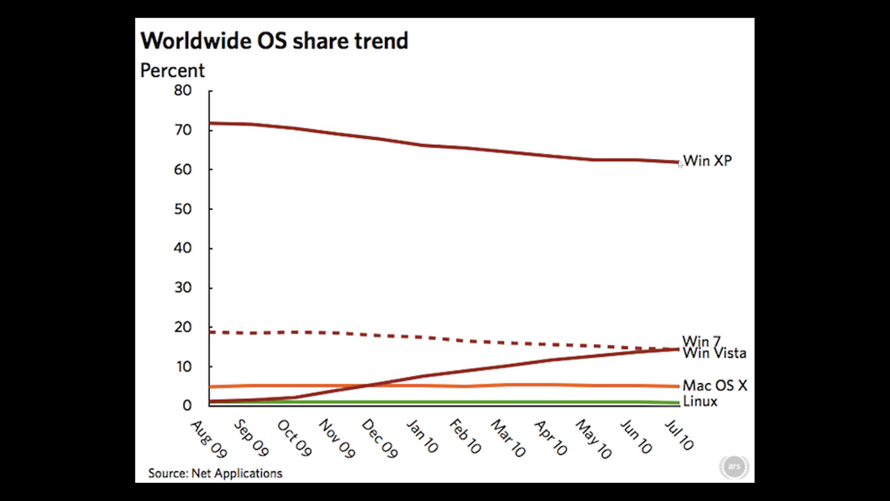
mouse_move(664, 331)
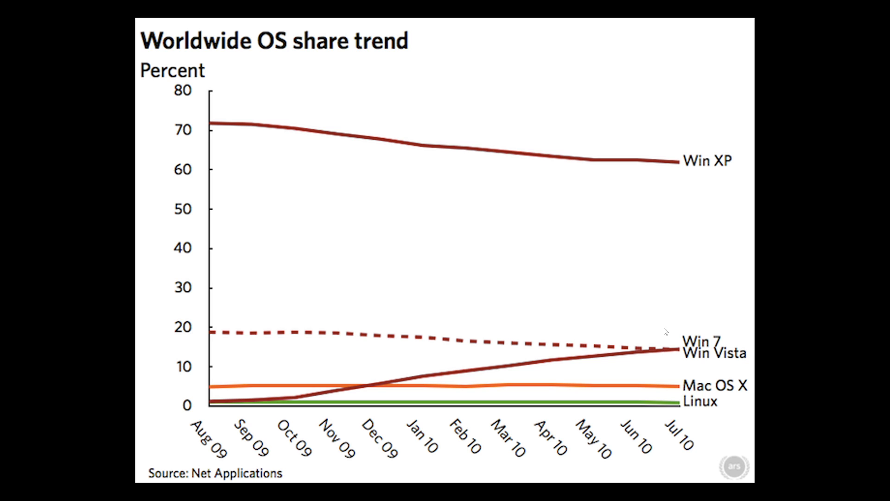
mouse_move(670, 360)
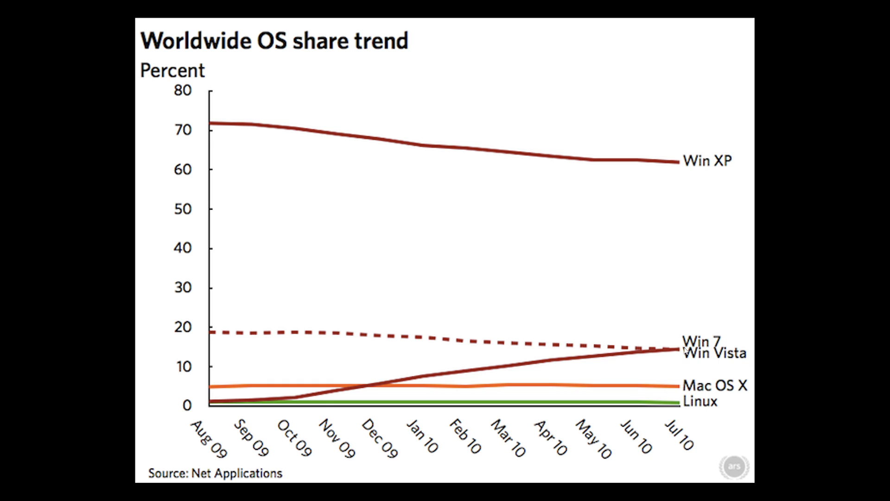
mouse_move(632, 311)
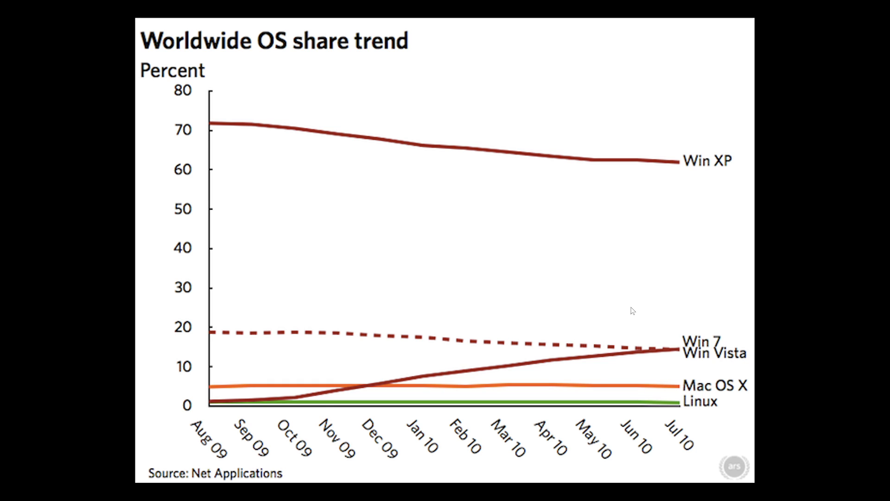
mouse_move(677, 261)
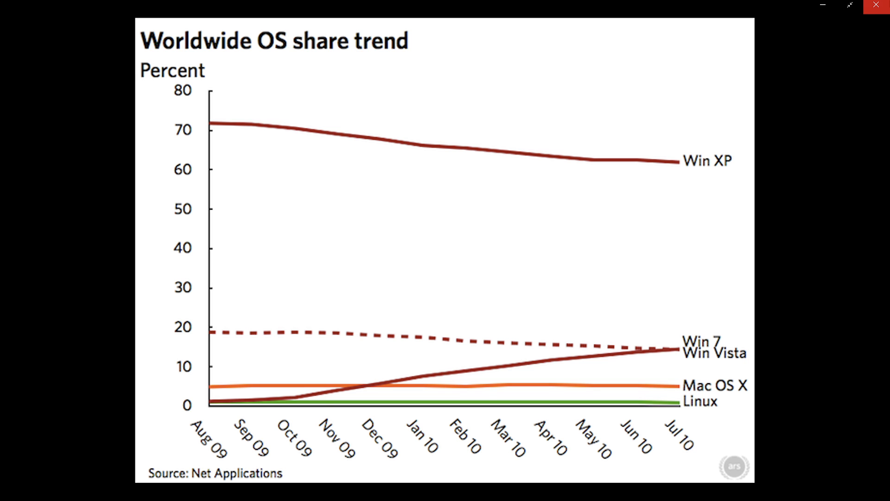
Close the Photos window showing the Worldwide OS share trend chart
left_click(874, 5)
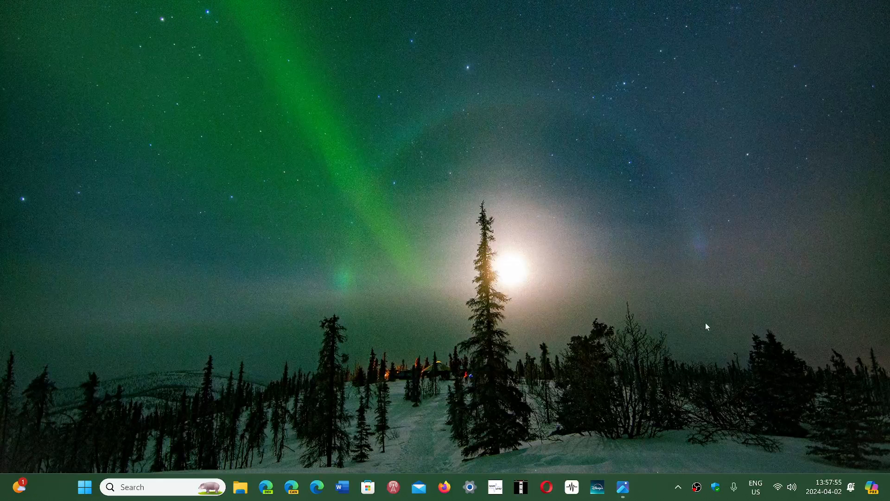
mouse_move(674, 391)
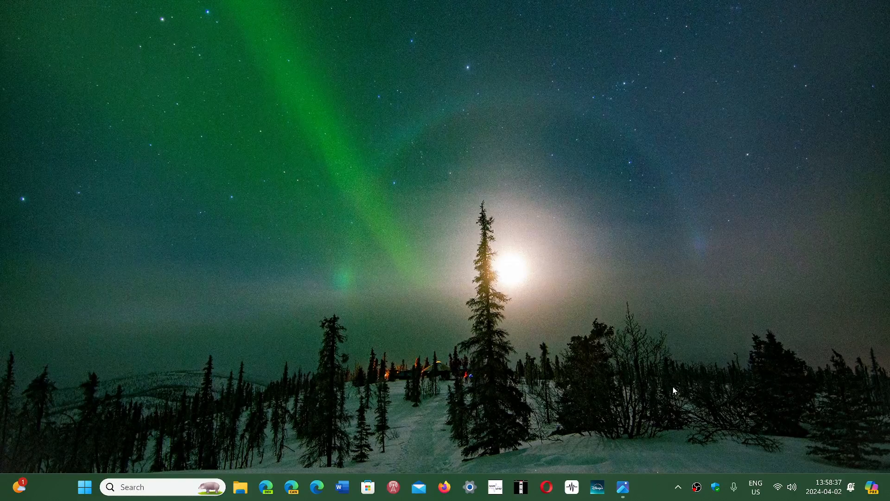
mouse_move(651, 490)
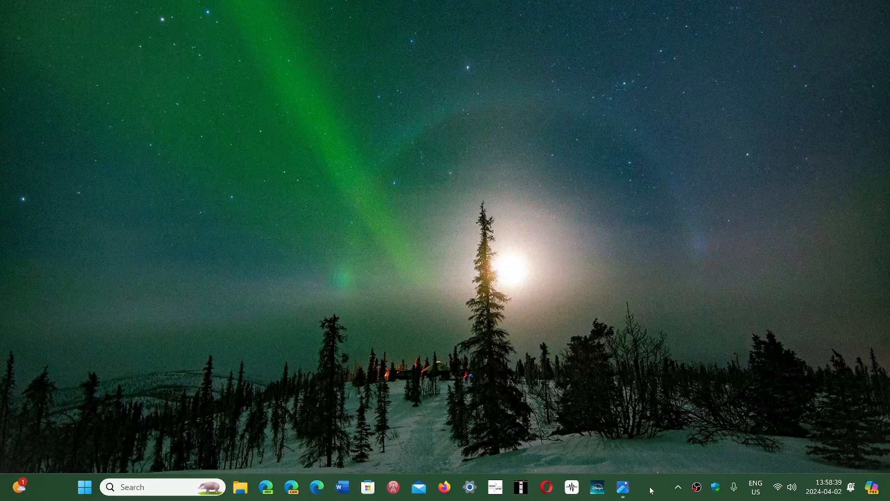